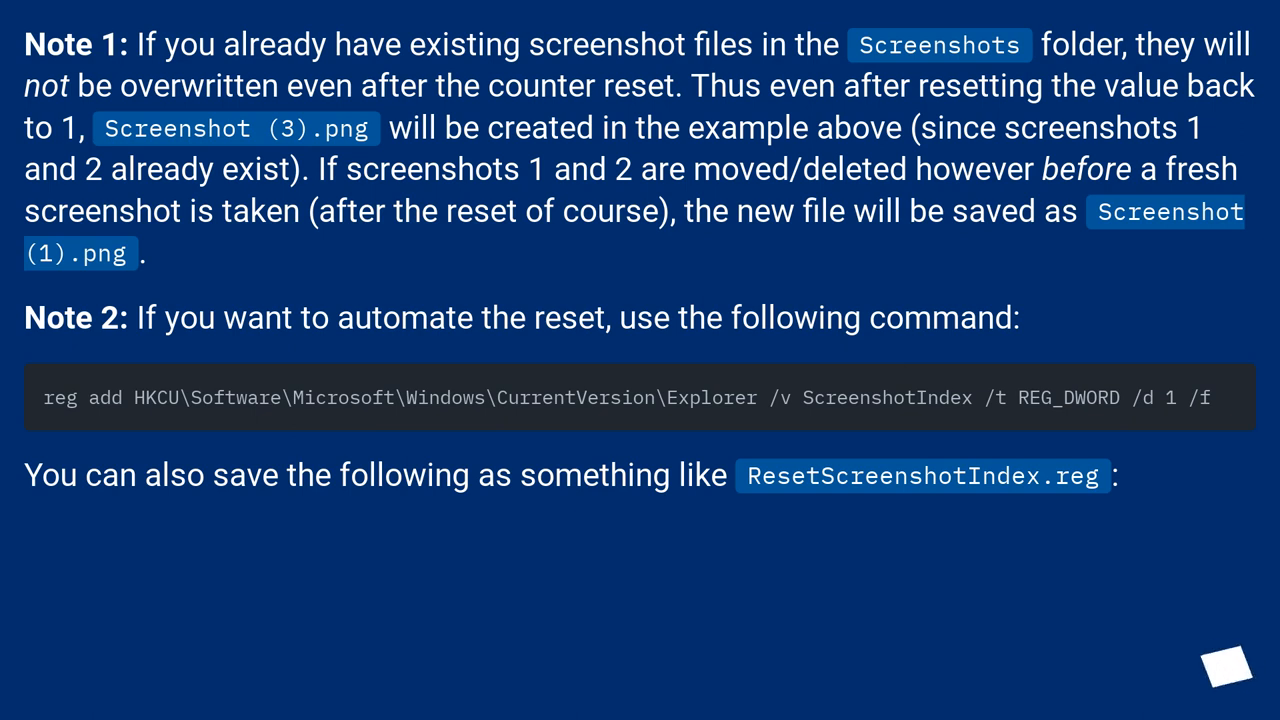
{"action": "mouse_move", "coordinate": [1220, 664]}
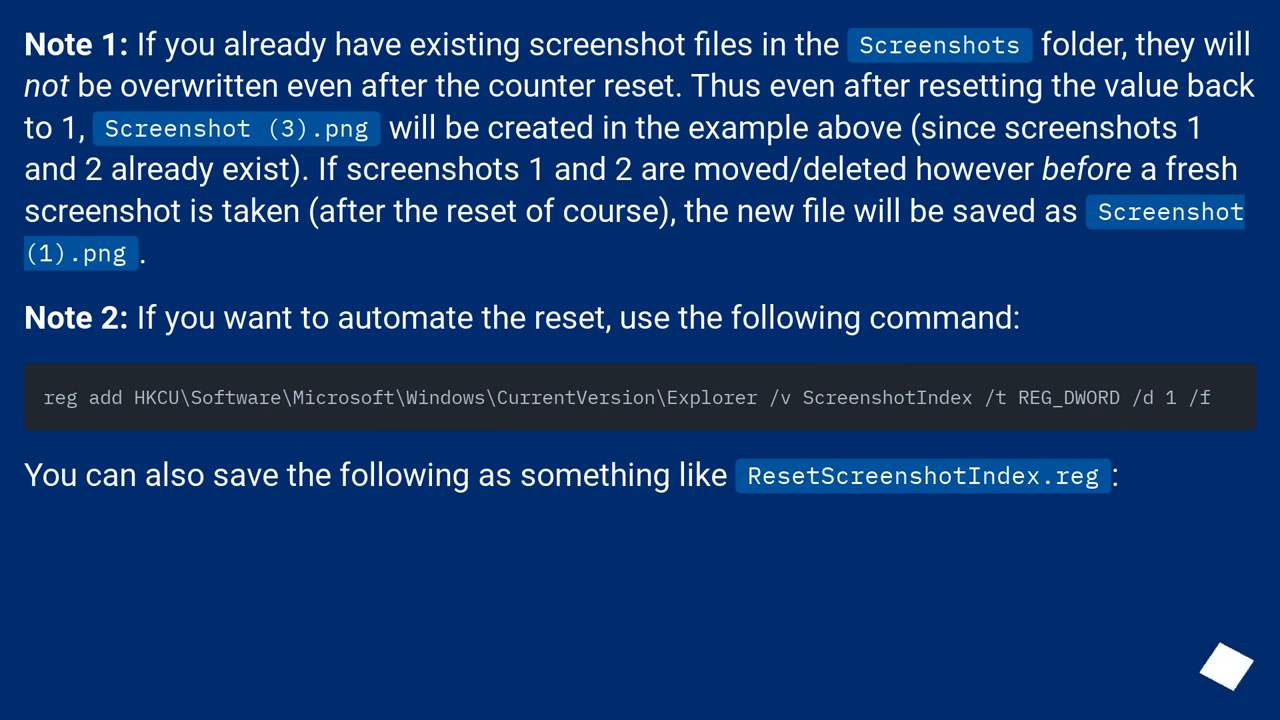